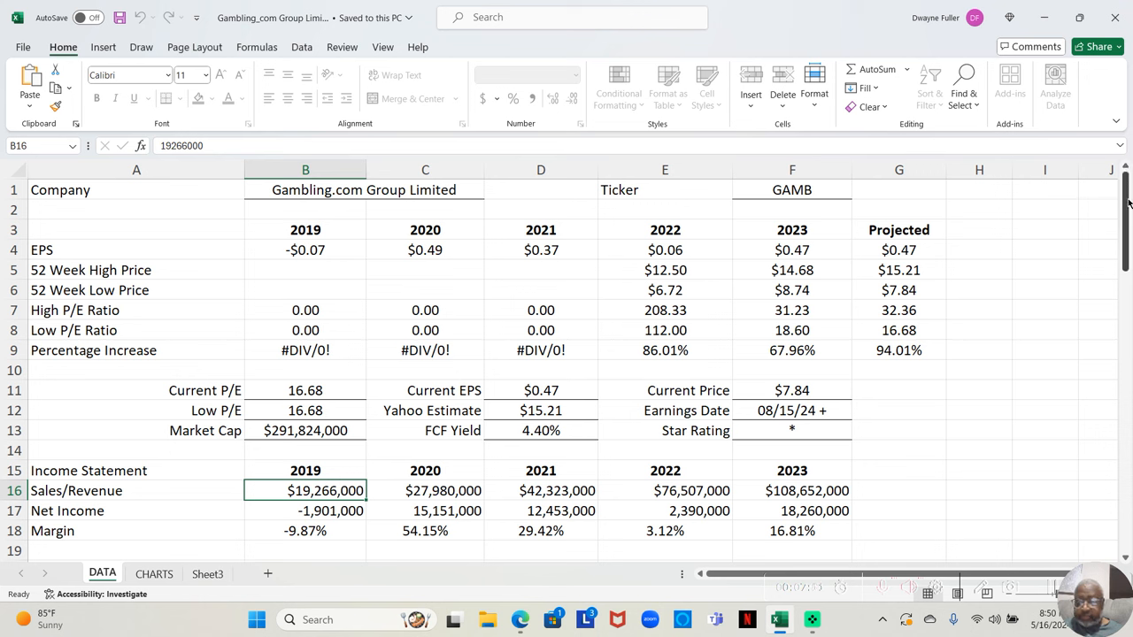
{"action": "scroll", "scroll_direction": "down", "scroll_amount": 3}
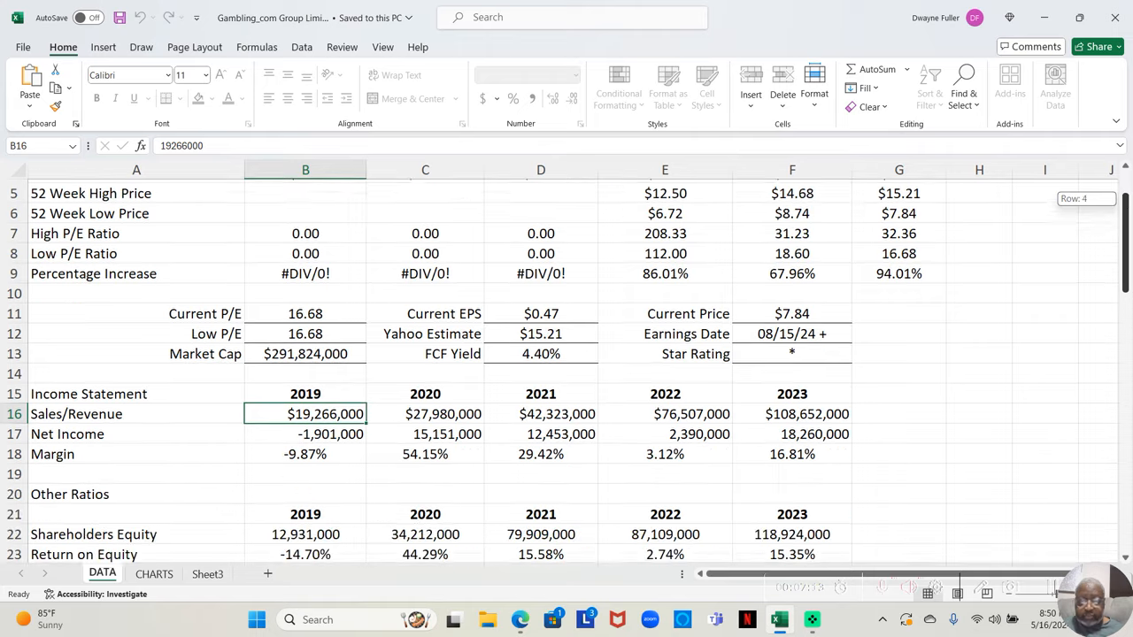
{"action": "scroll", "scroll_direction": "down", "scroll_amount": 3}
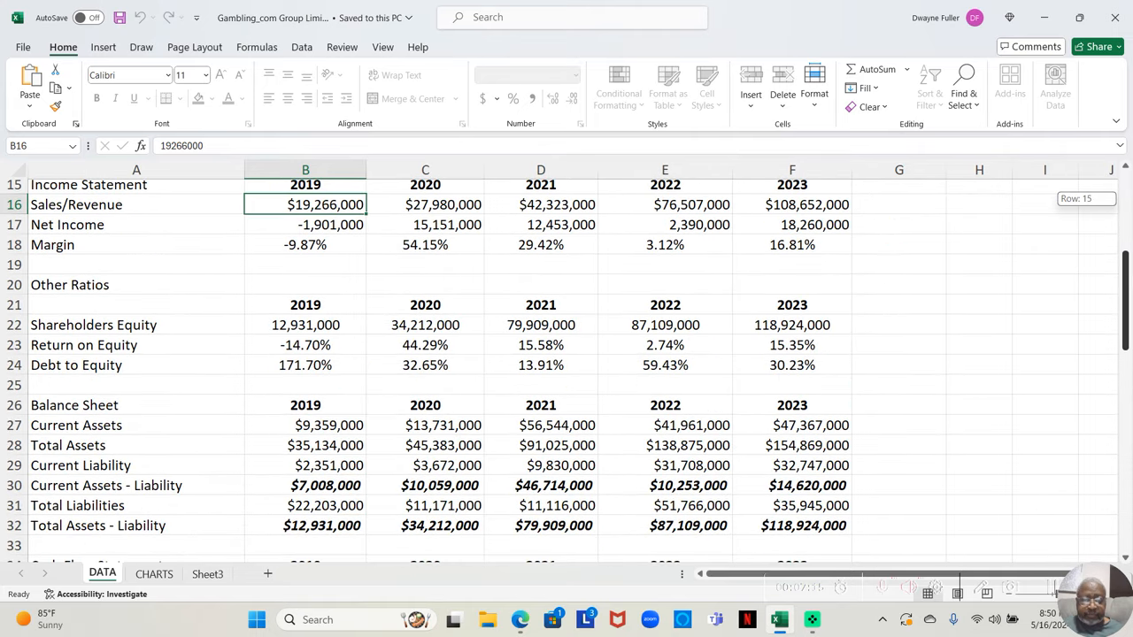
{"action": "scroll", "scroll_direction": "down", "scroll_amount": 3}
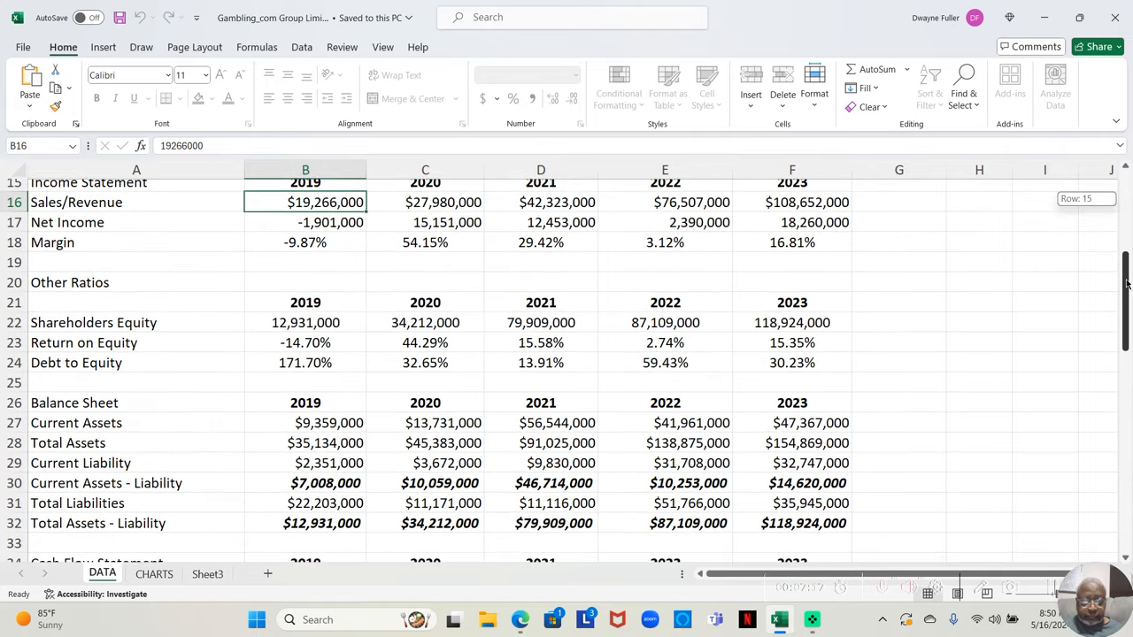
{"action": "scroll", "scroll_direction": "up", "scroll_amount": 3}
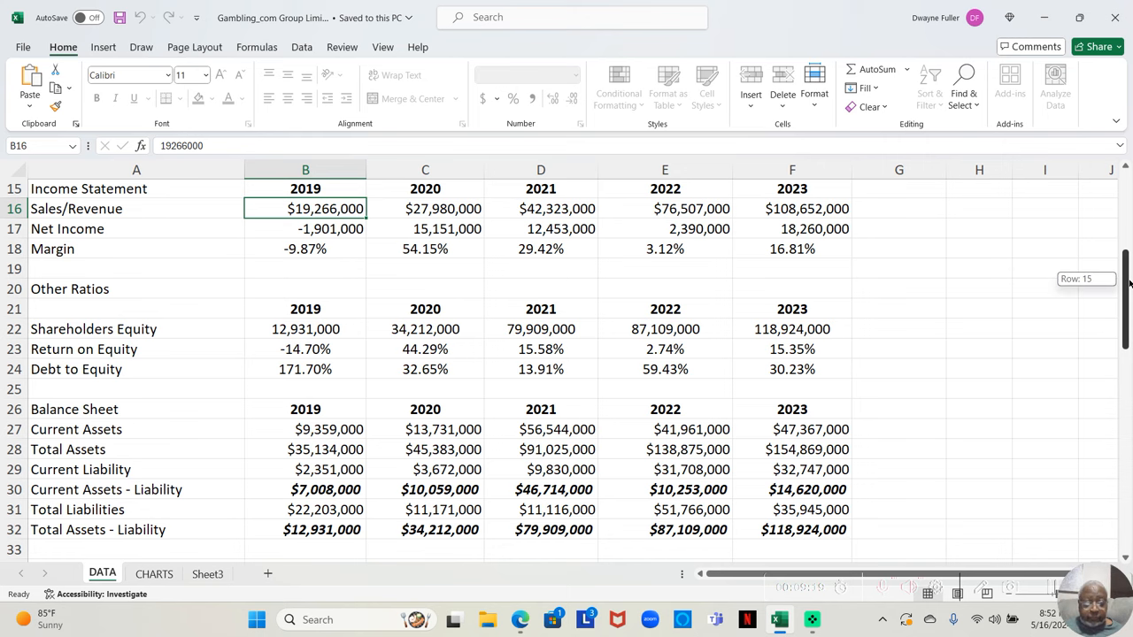
{"action": "scroll", "scroll_direction": "down", "scroll_amount": 3}
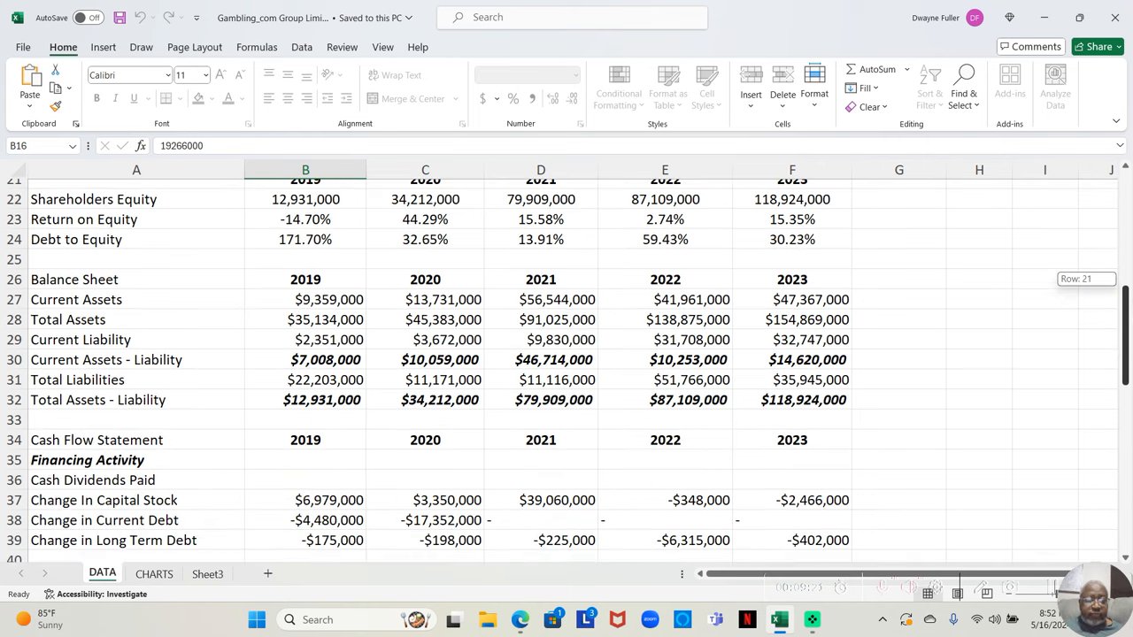
{"action": "scroll", "scroll_direction": "up", "scroll_amount": 3}
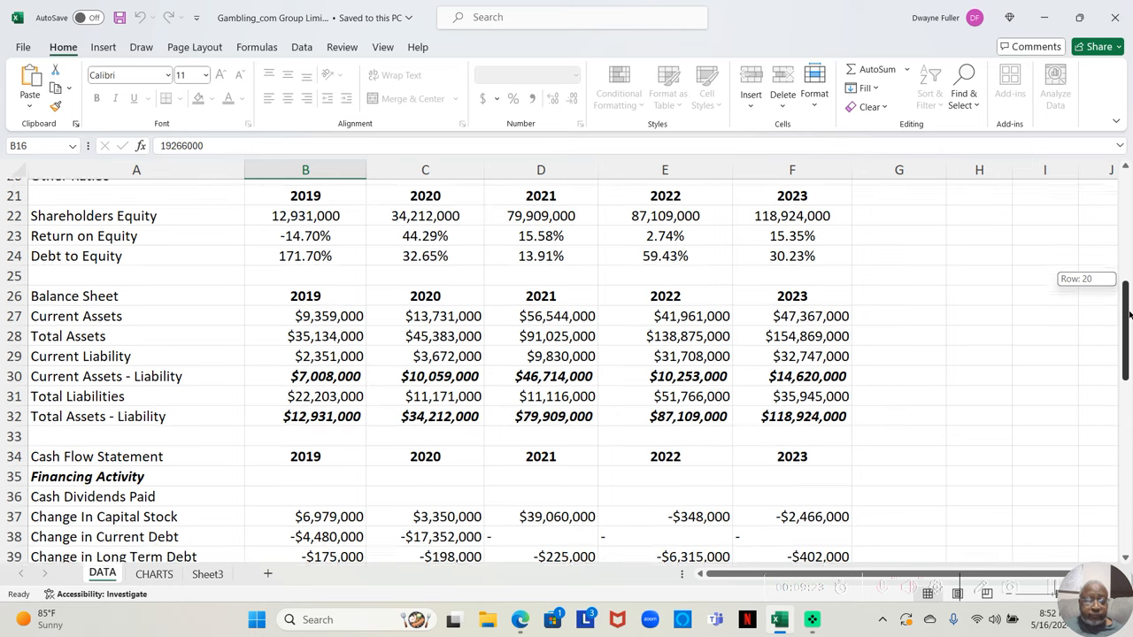
{"action": "scroll", "scroll_direction": "up", "scroll_amount": 3}
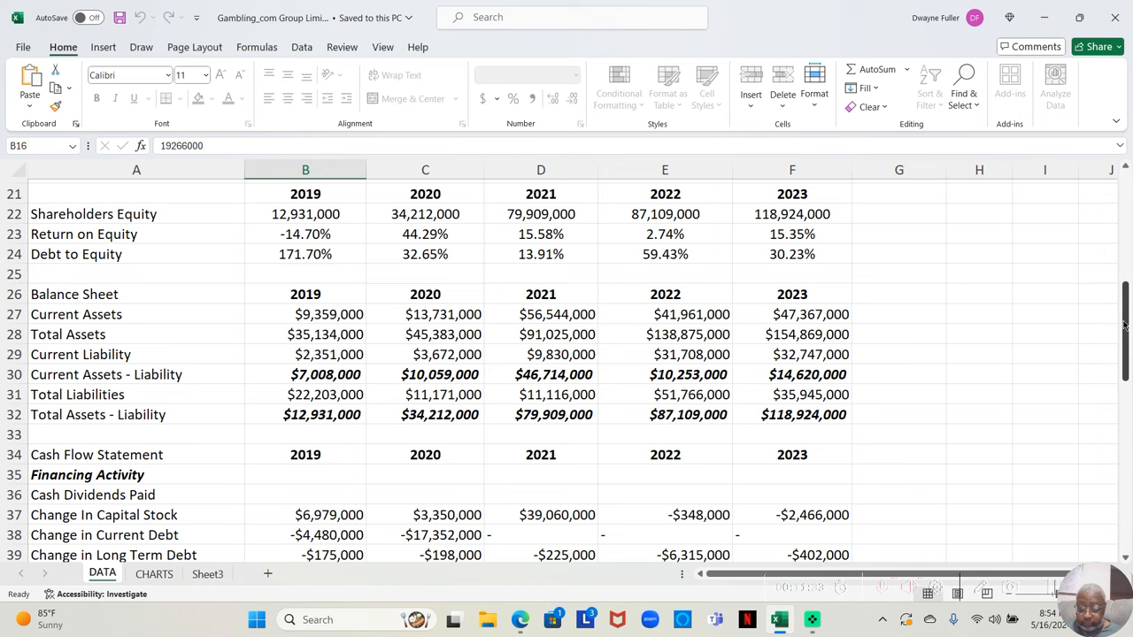
{"action": "scroll", "scroll_direction": "down", "scroll_amount": 3}
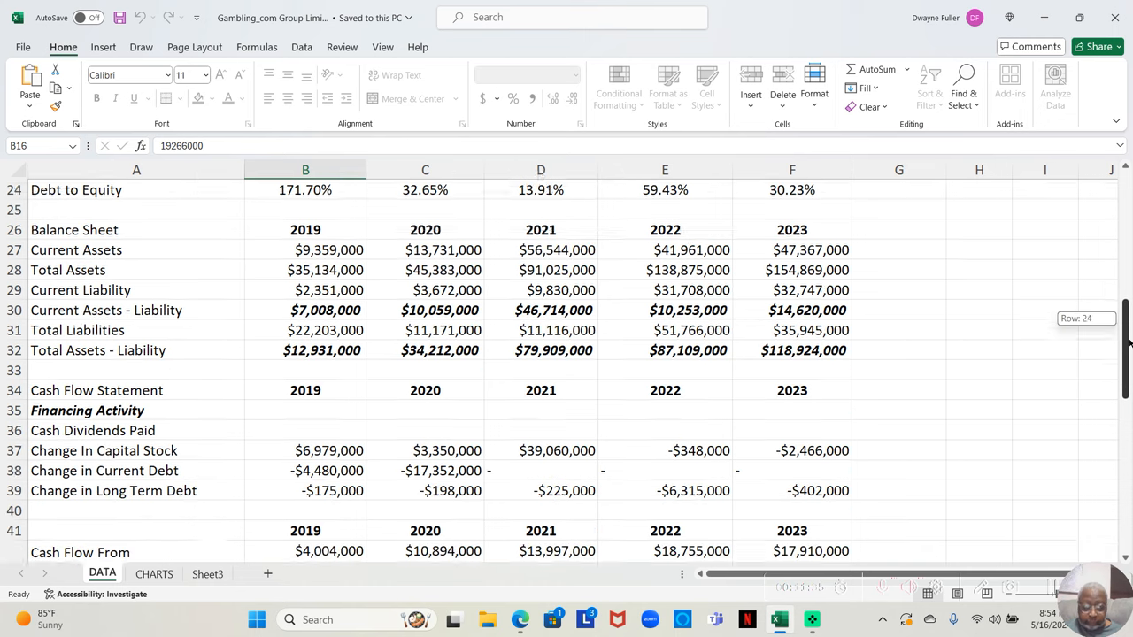
{"action": "scroll", "scroll_direction": "down", "scroll_amount": 3}
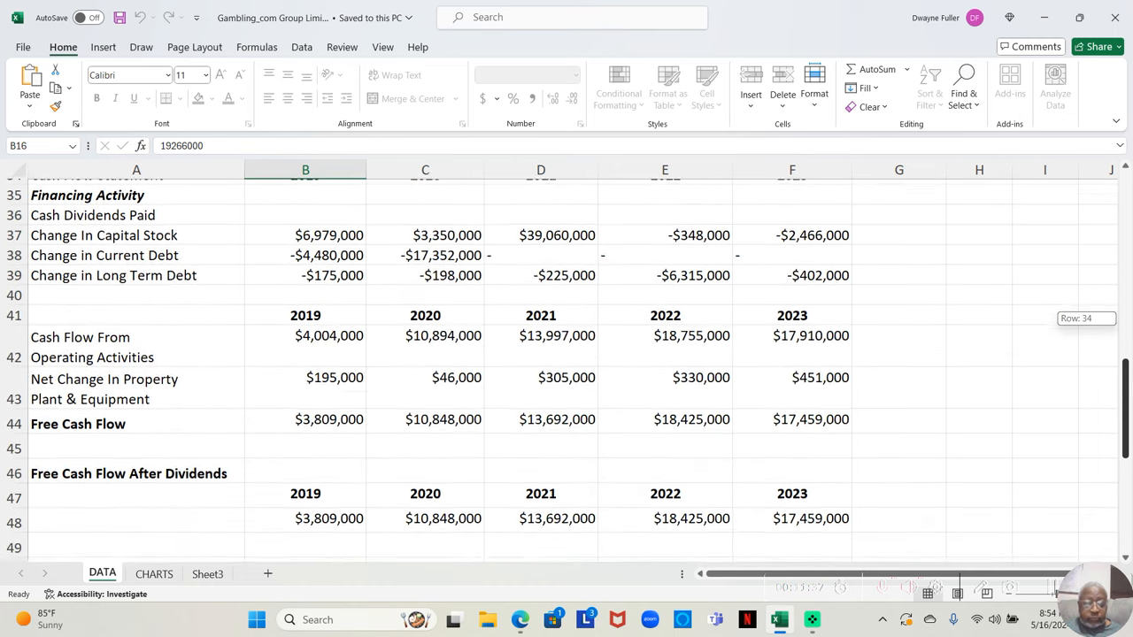
{"action": "scroll", "scroll_direction": "up", "scroll_amount": 3}
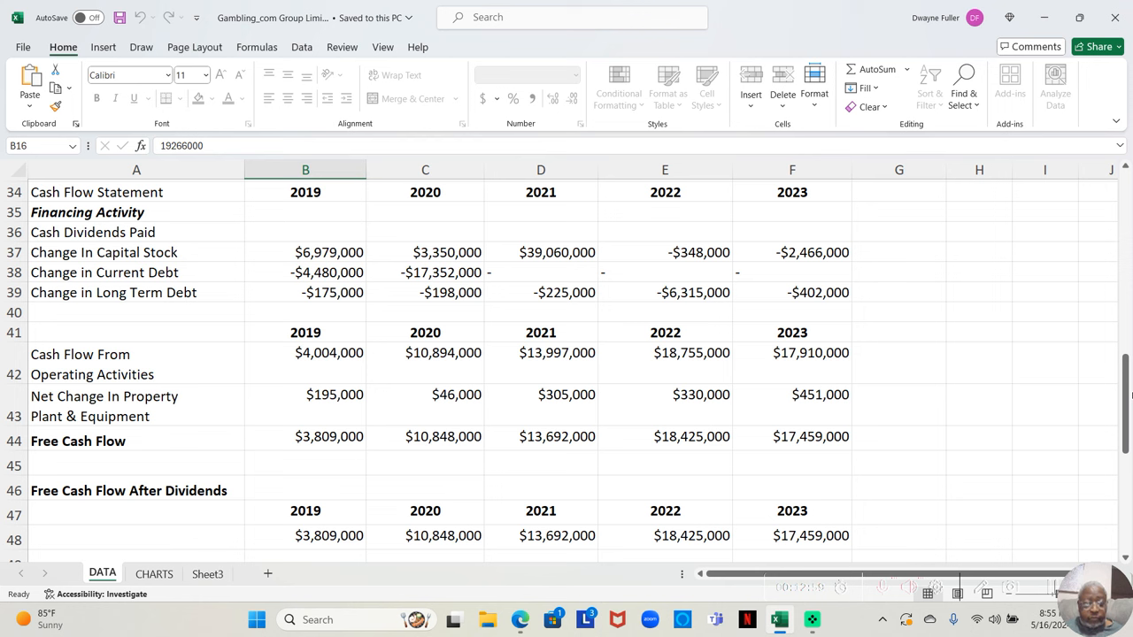
{"action": "mouse_move", "coordinate": [1118, 393]}
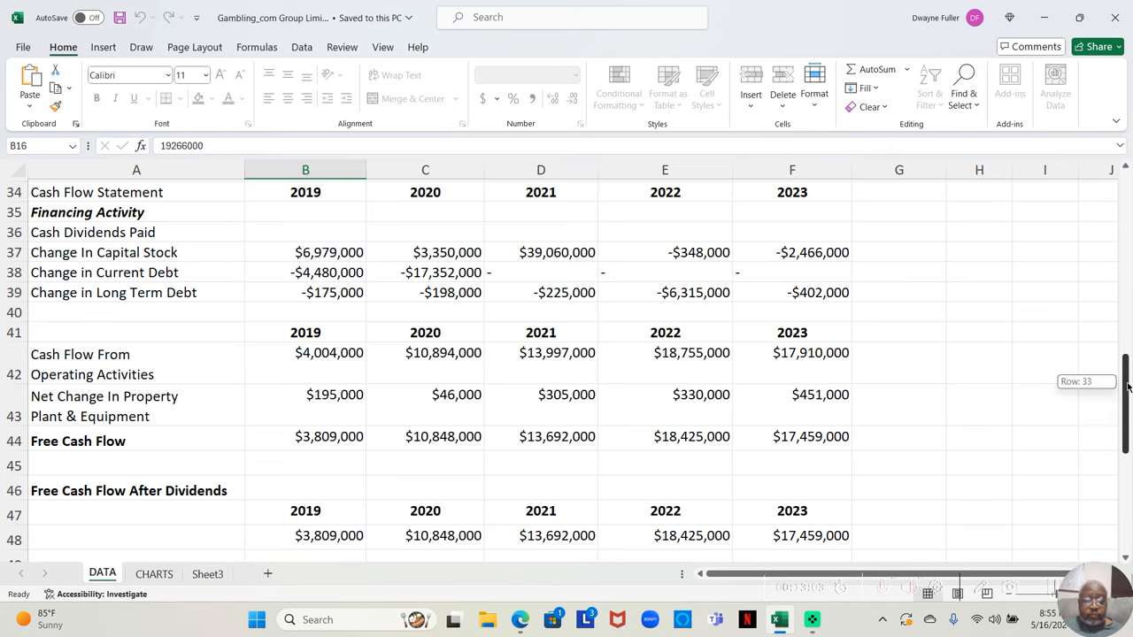
{"action": "scroll", "scroll_direction": "down", "scroll_amount": 3}
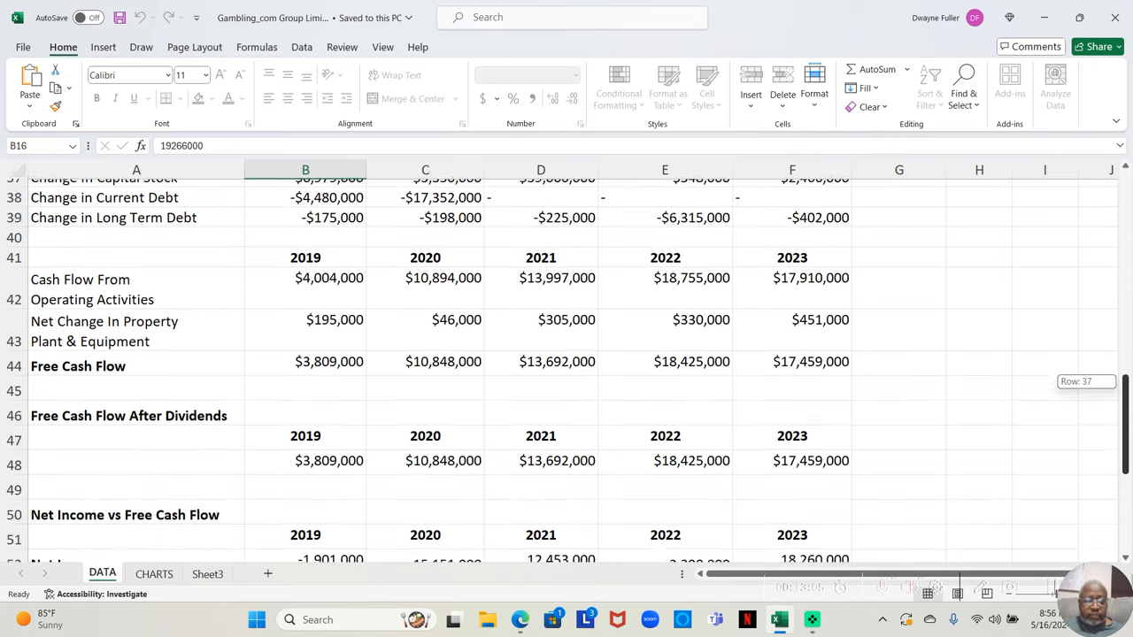
{"action": "scroll", "scroll_direction": "down", "scroll_amount": 3}
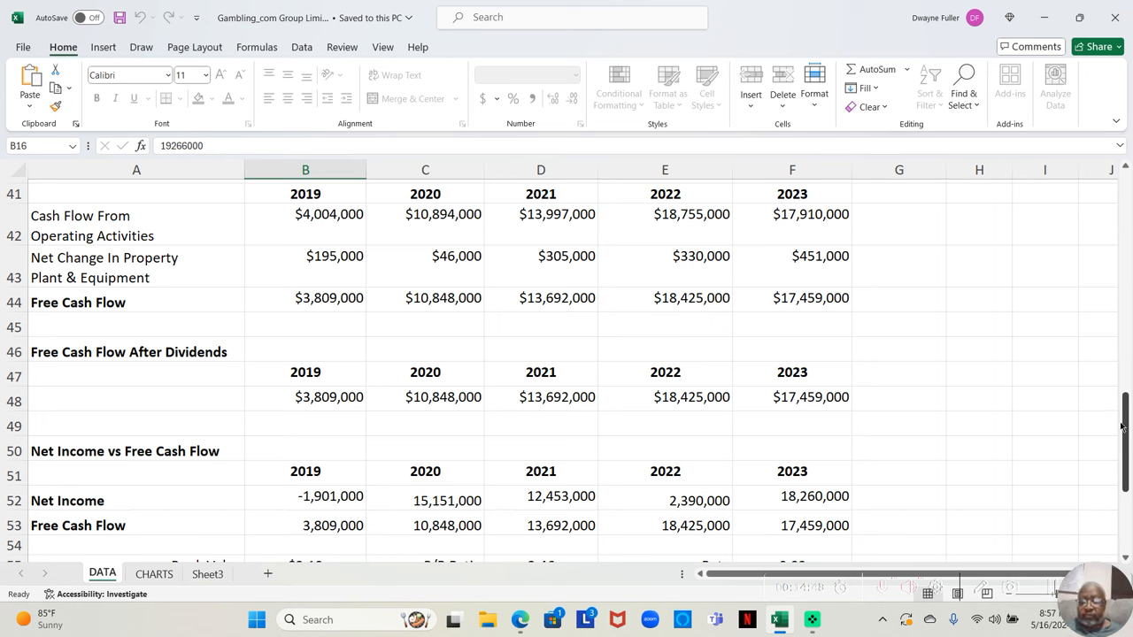
{"action": "scroll", "scroll_direction": "down", "scroll_amount": 3}
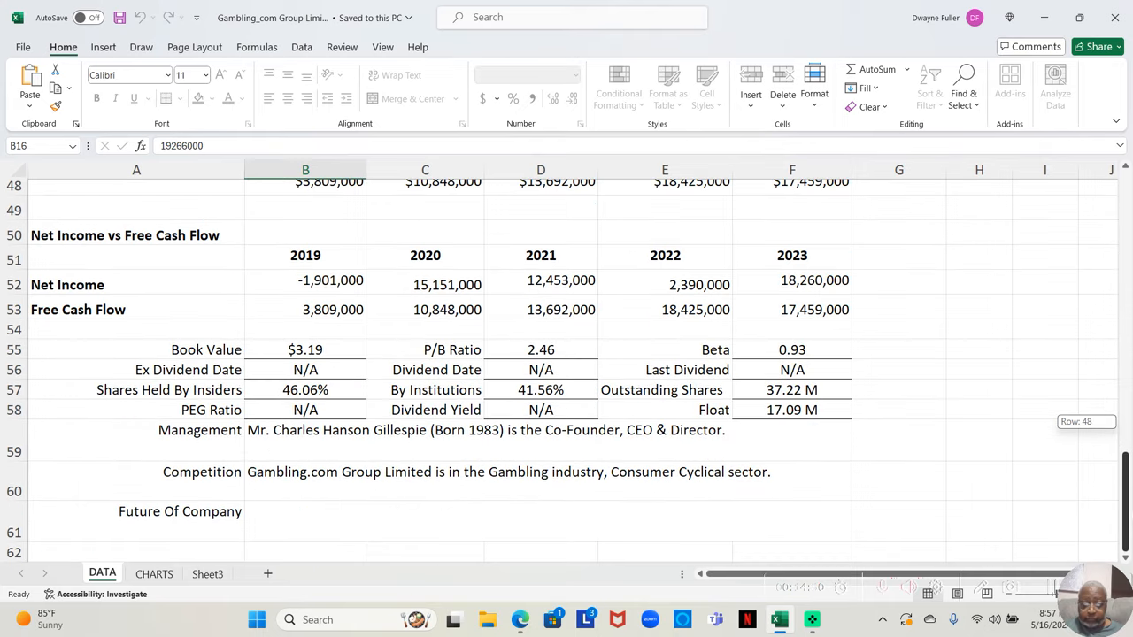